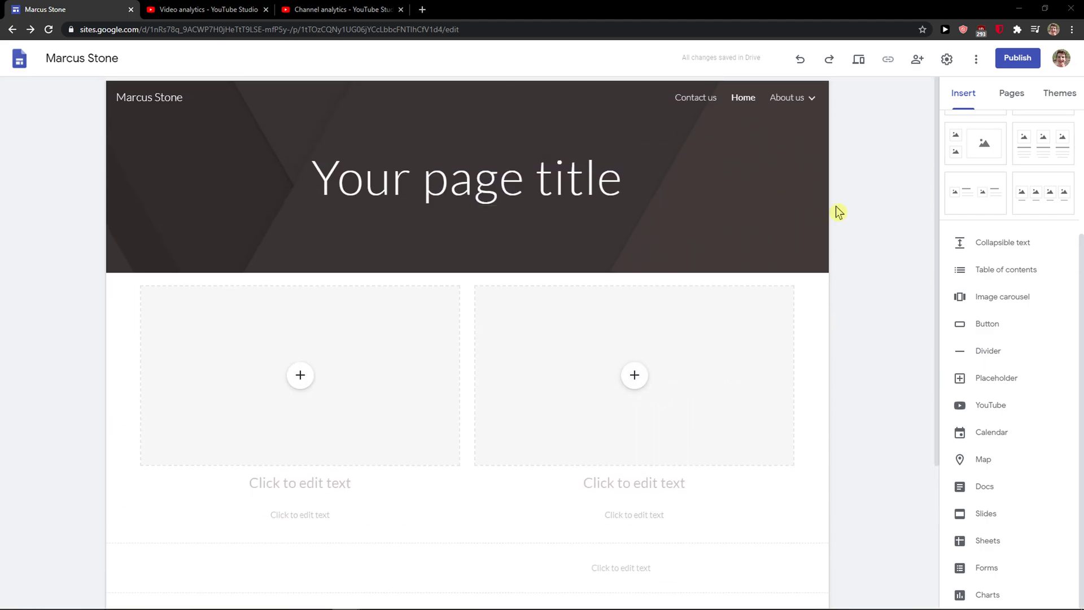
Step: Scroll down and show the theme choices for the Marcus Stone site
scroll(down, 3)
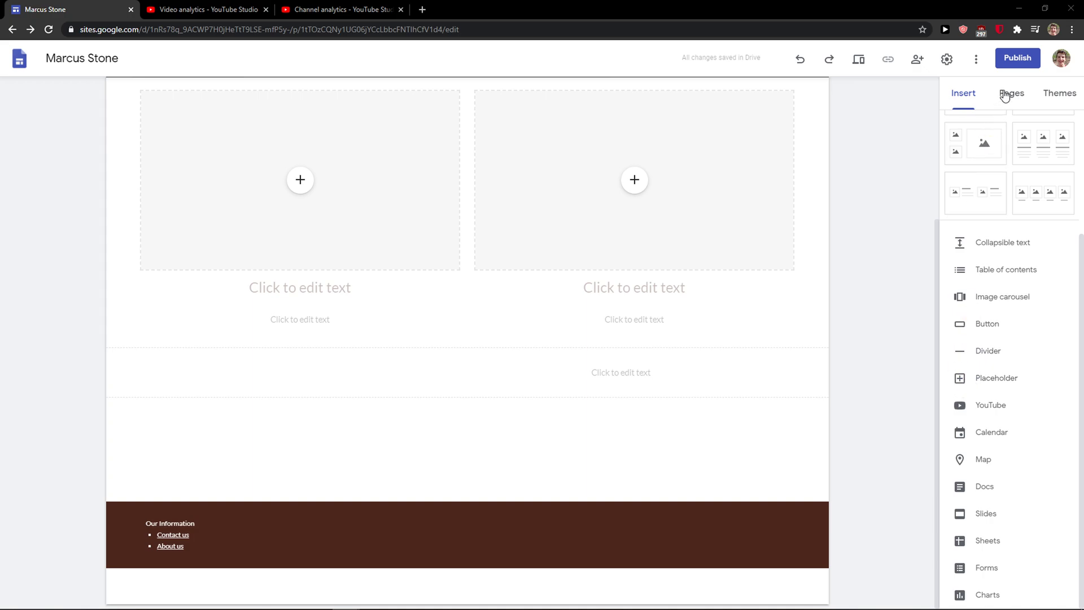
click(1059, 93)
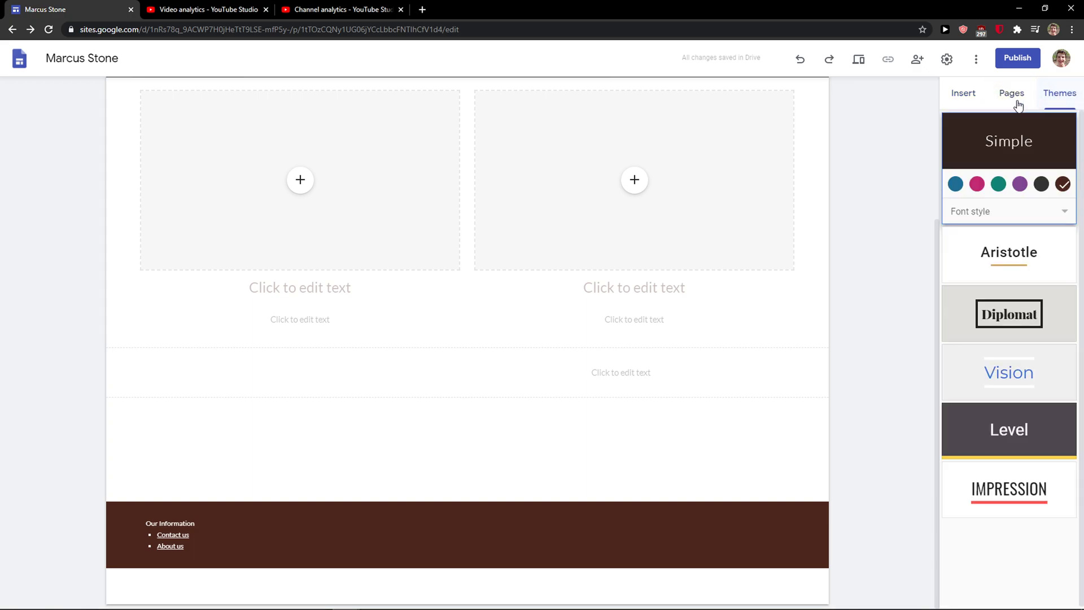
Step: Open subpage '1' under About us in the pages list and show its page options
click(1011, 93)
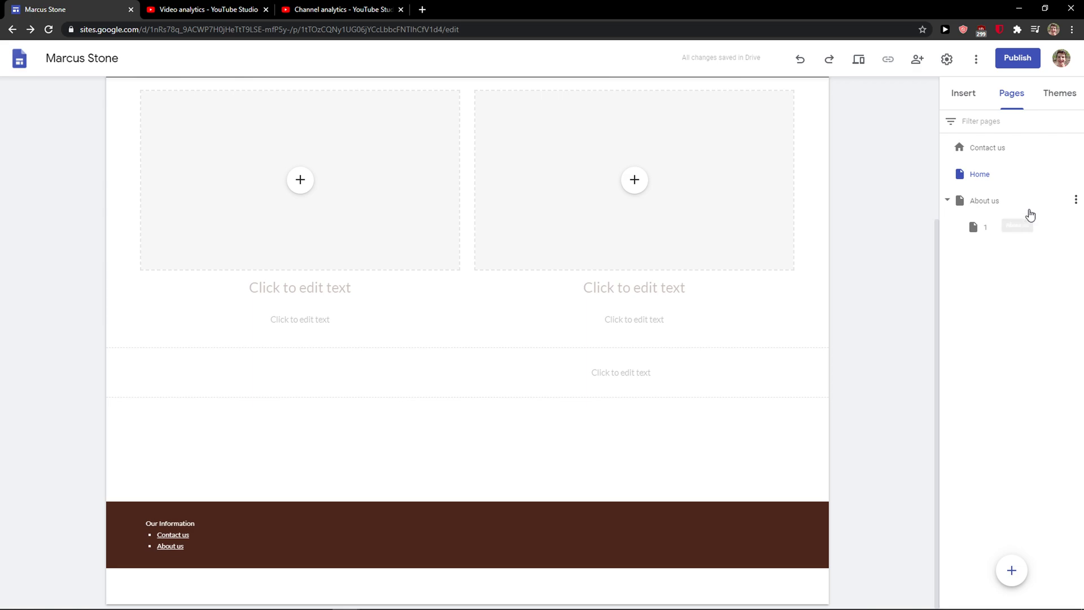
click(985, 227)
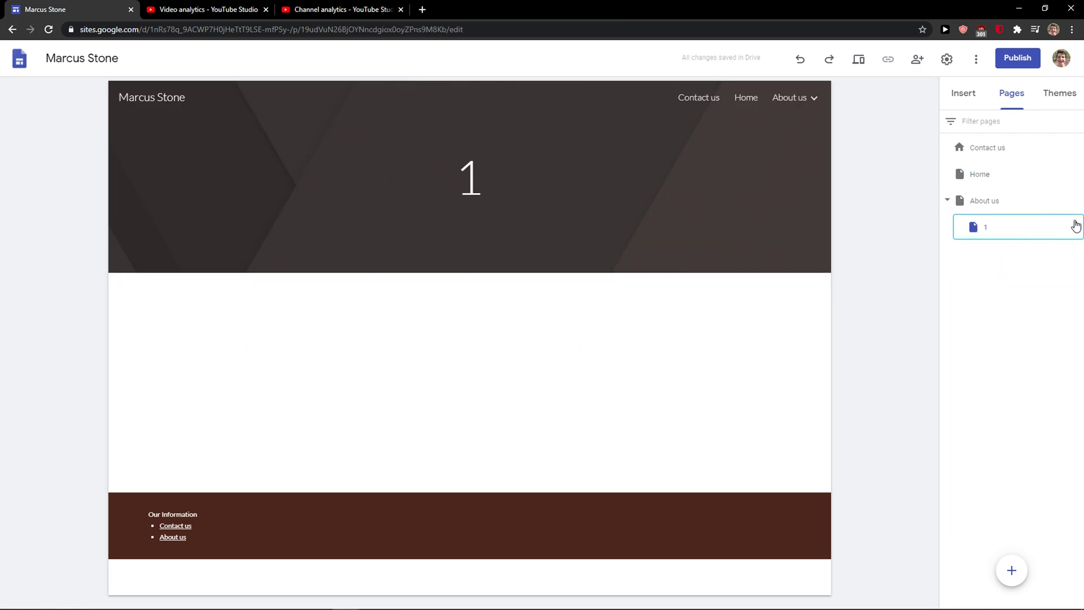
mouse_move(1075, 228)
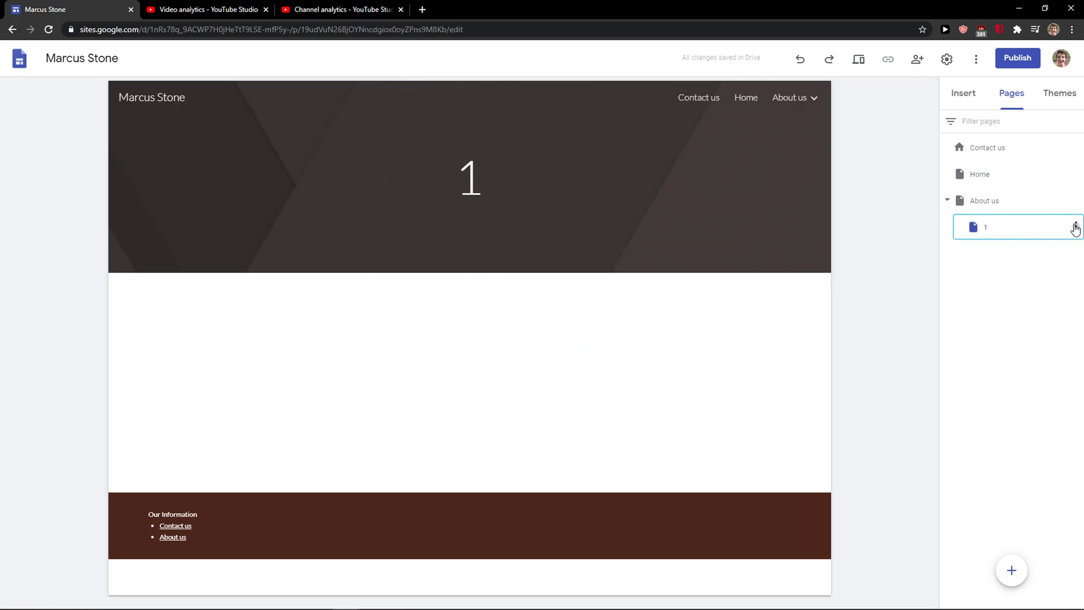
click(1075, 227)
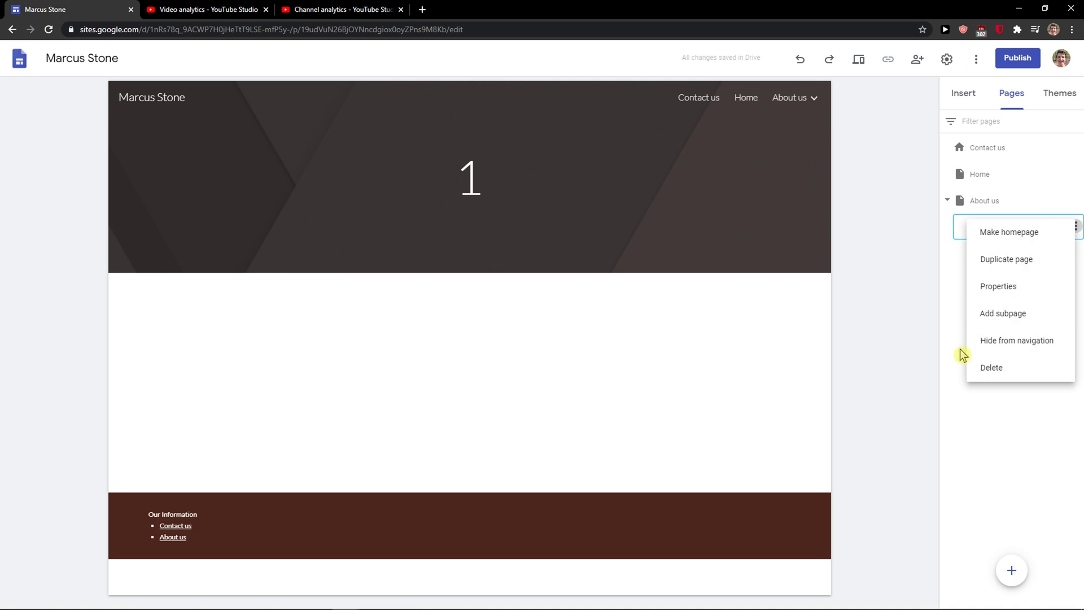
Step: Delete subpage '1' and return to the site pages list
click(991, 367)
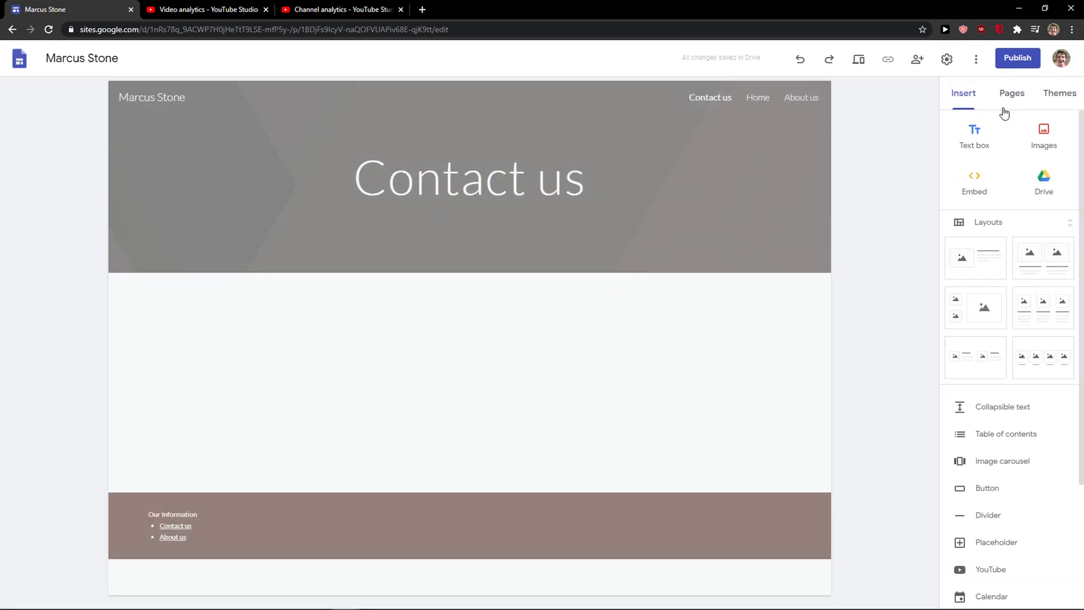
click(1011, 92)
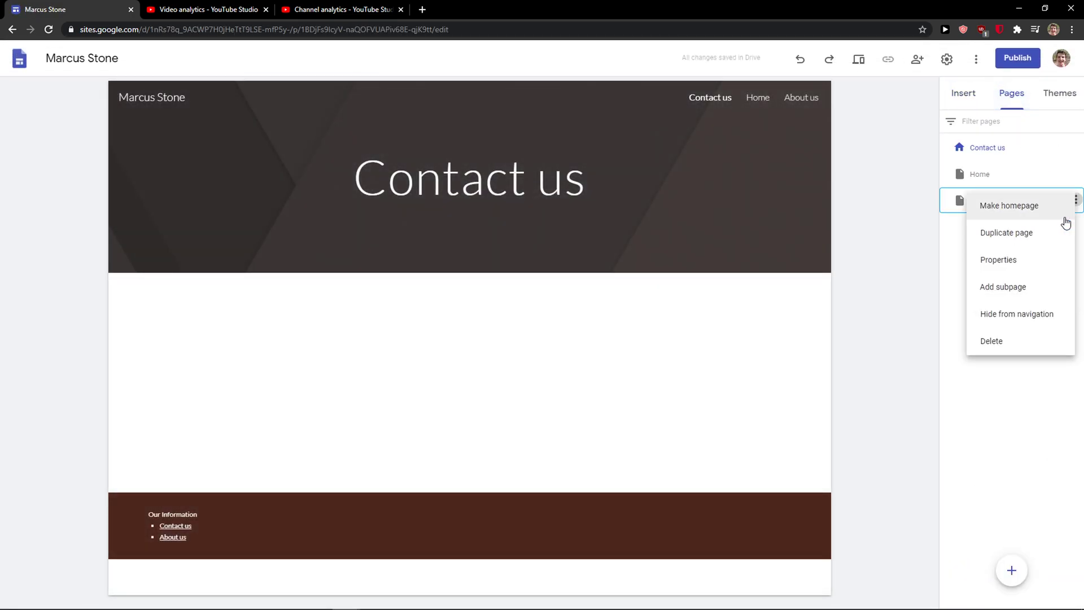